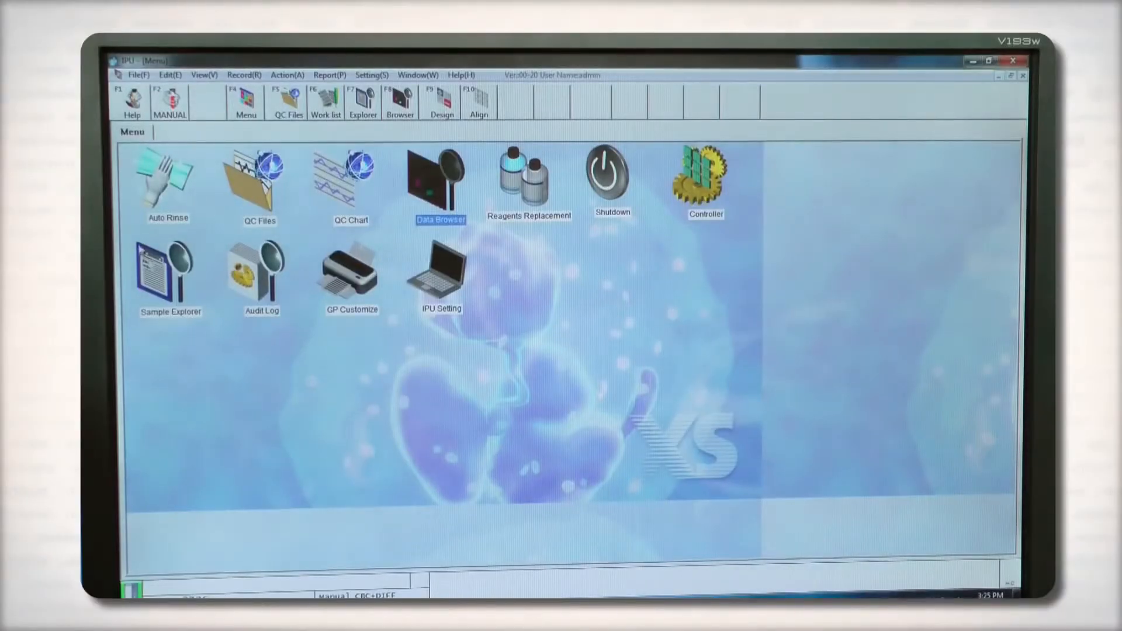
Step: Open Sample Explorer's Data Browser to view sample No. 2737's blood count and WBC differential
{"action": "left_click", "coordinate": [169, 268]}
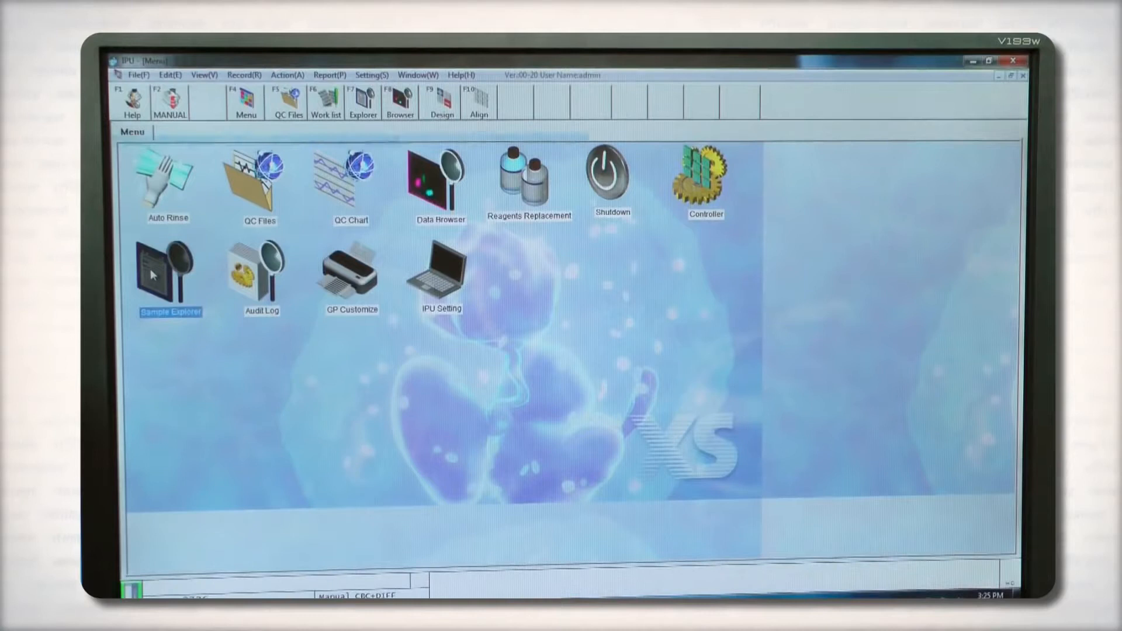
{"action": "left_click", "coordinate": [166, 274]}
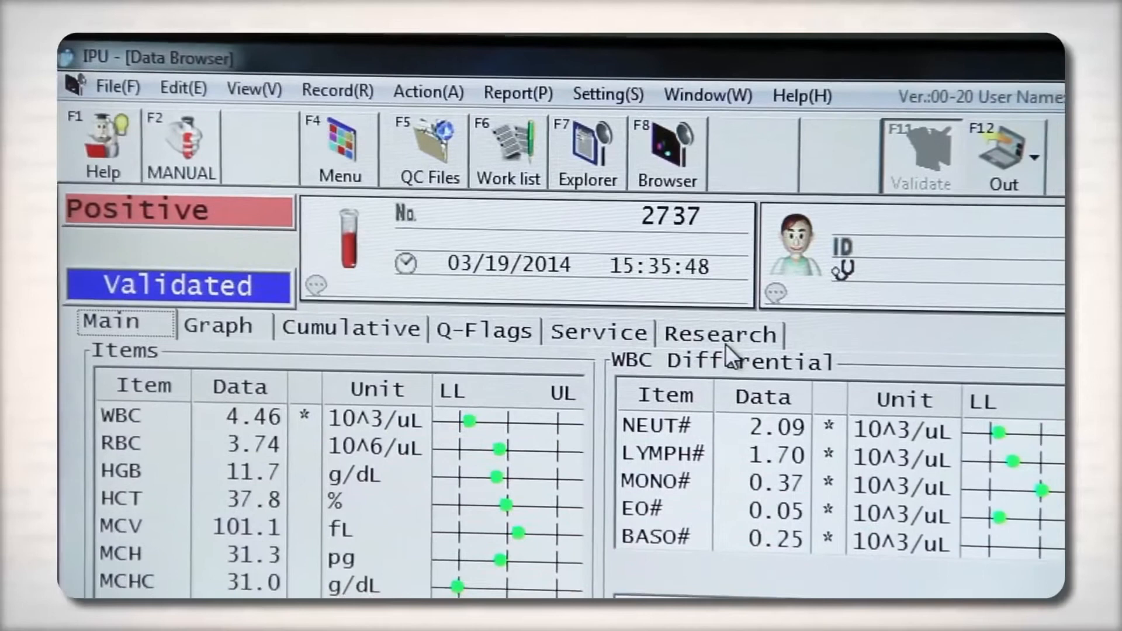
{"action": "scroll", "scroll_direction": "down", "scroll_amount": 3}
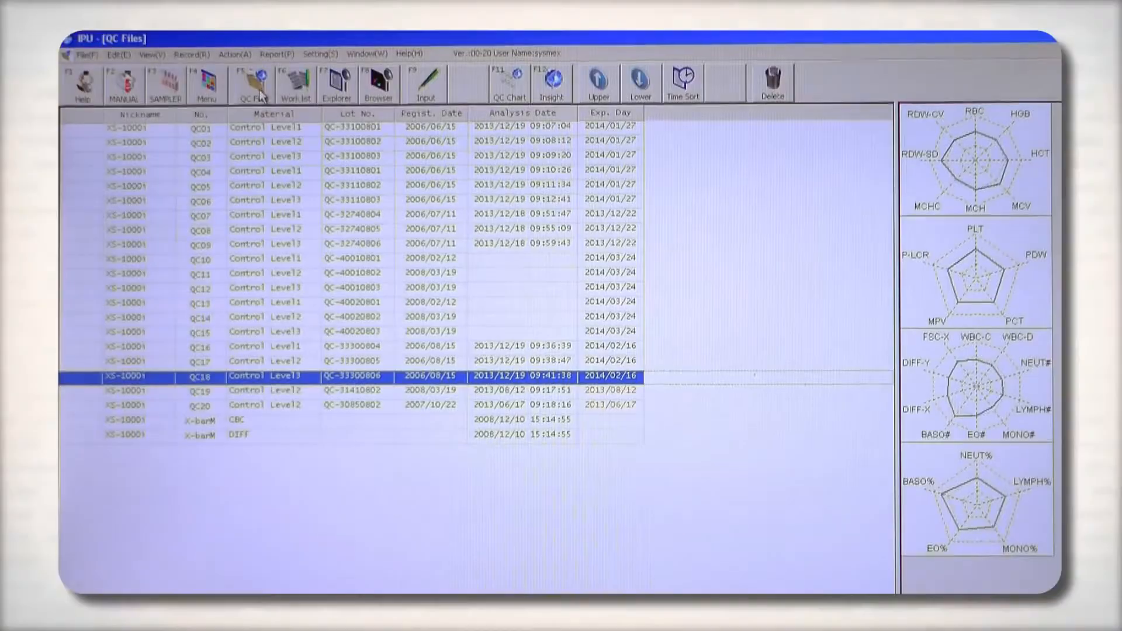
{"action": "mouse_move", "coordinate": [240, 390]}
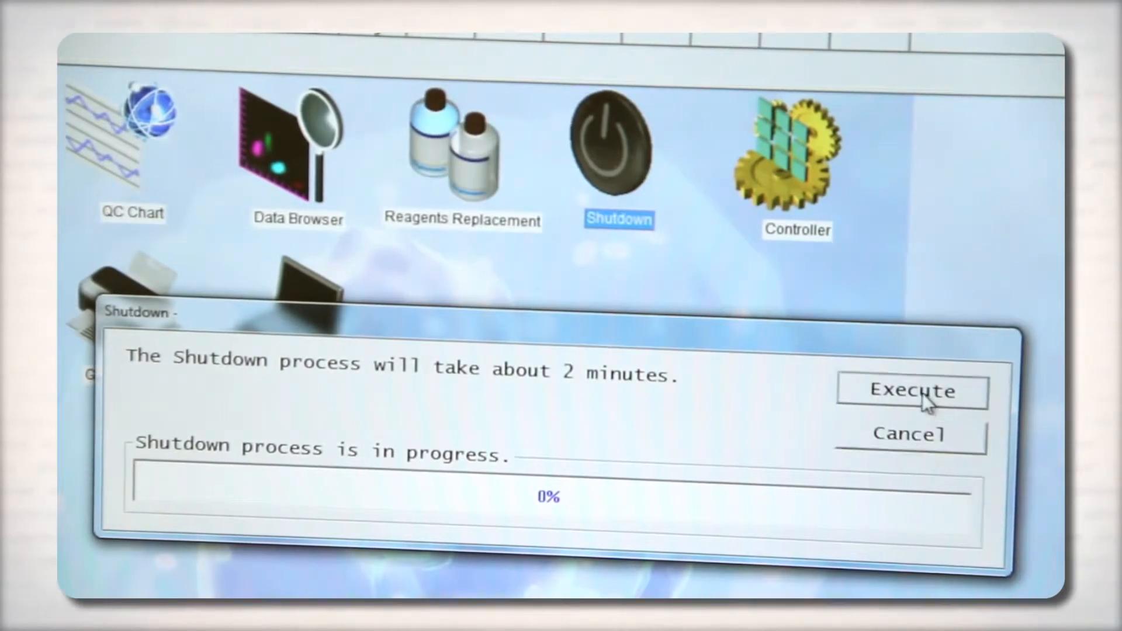
Step: Execute the analyzer's daily shutdown from the Shutdown dialog, starting at 0%
{"action": "left_click", "coordinate": [911, 391]}
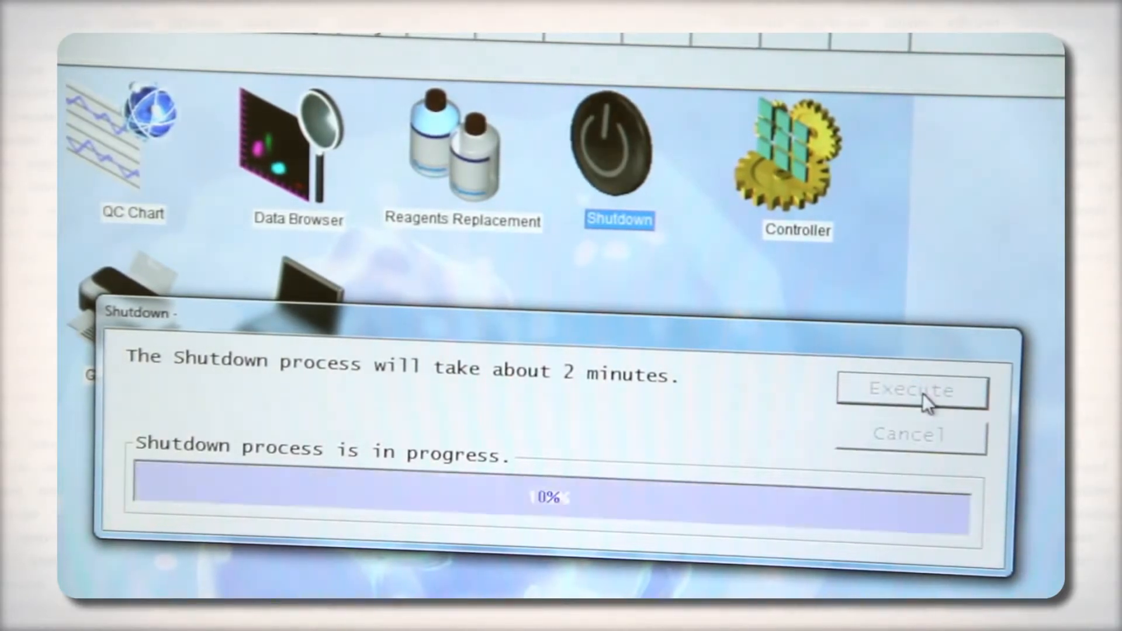